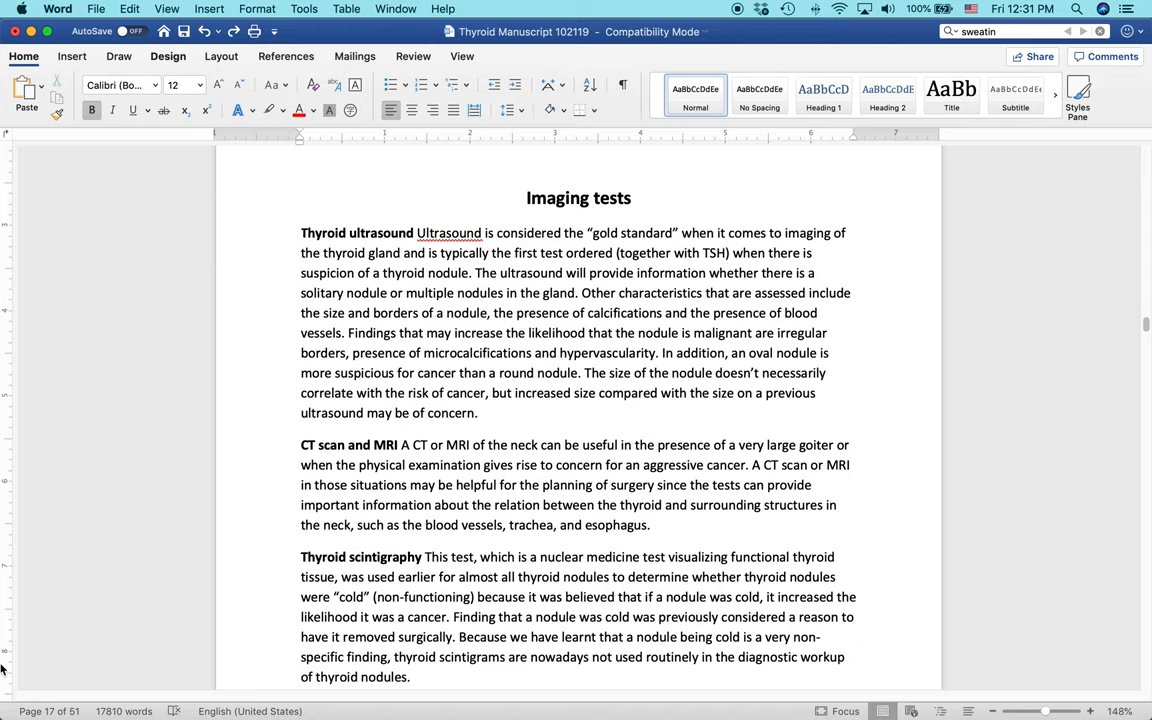
Step: Place the cursor just before the bold words 'Thyroid ultrasound'
left_click(301, 233)
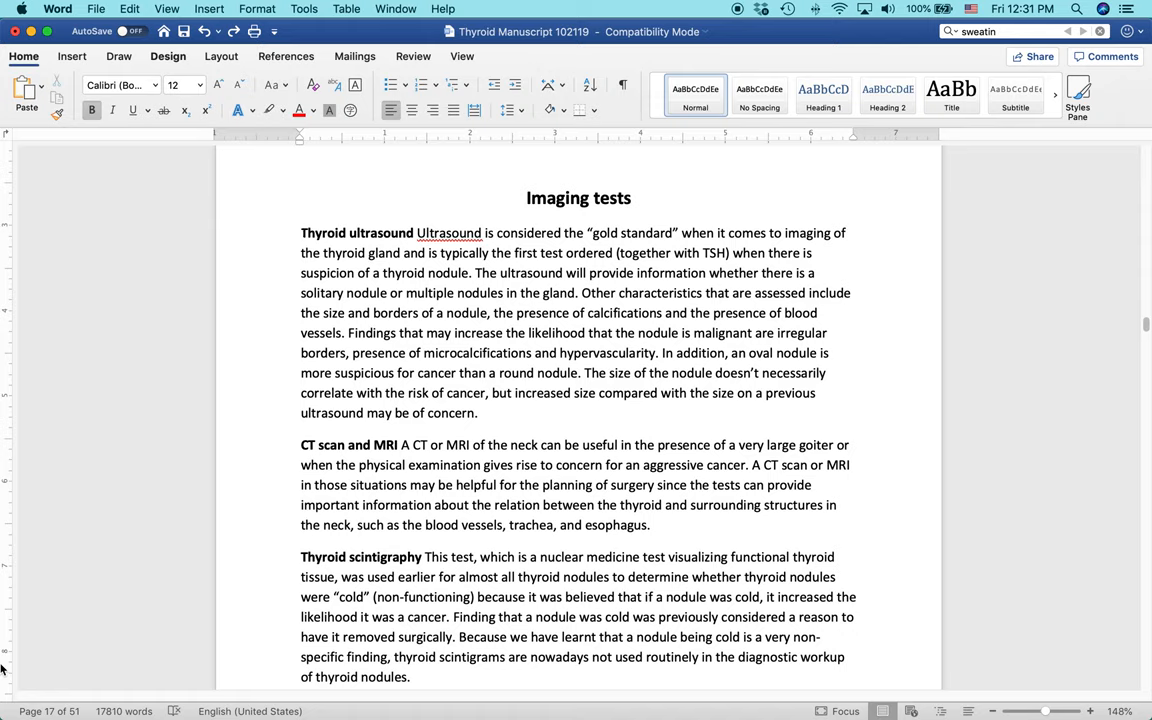
mouse_move(120, 587)
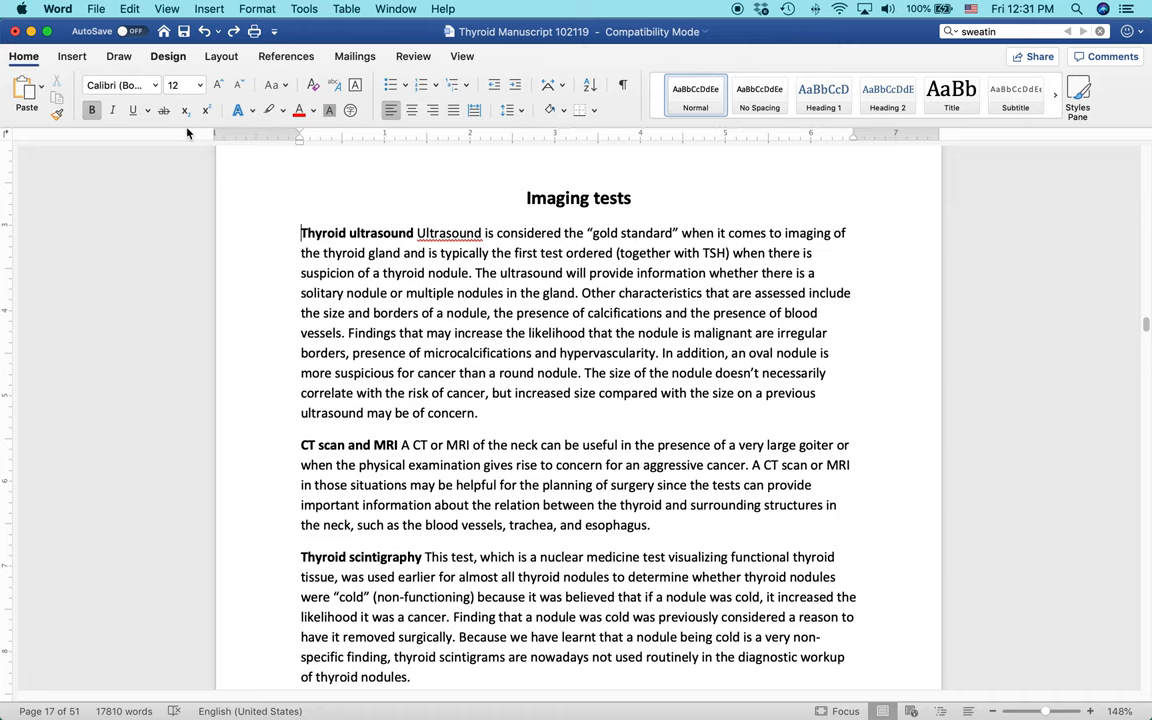
Step: Insert the ultrasound neck scan closeup 1000px photo from file at the paragraph start
left_click(71, 56)
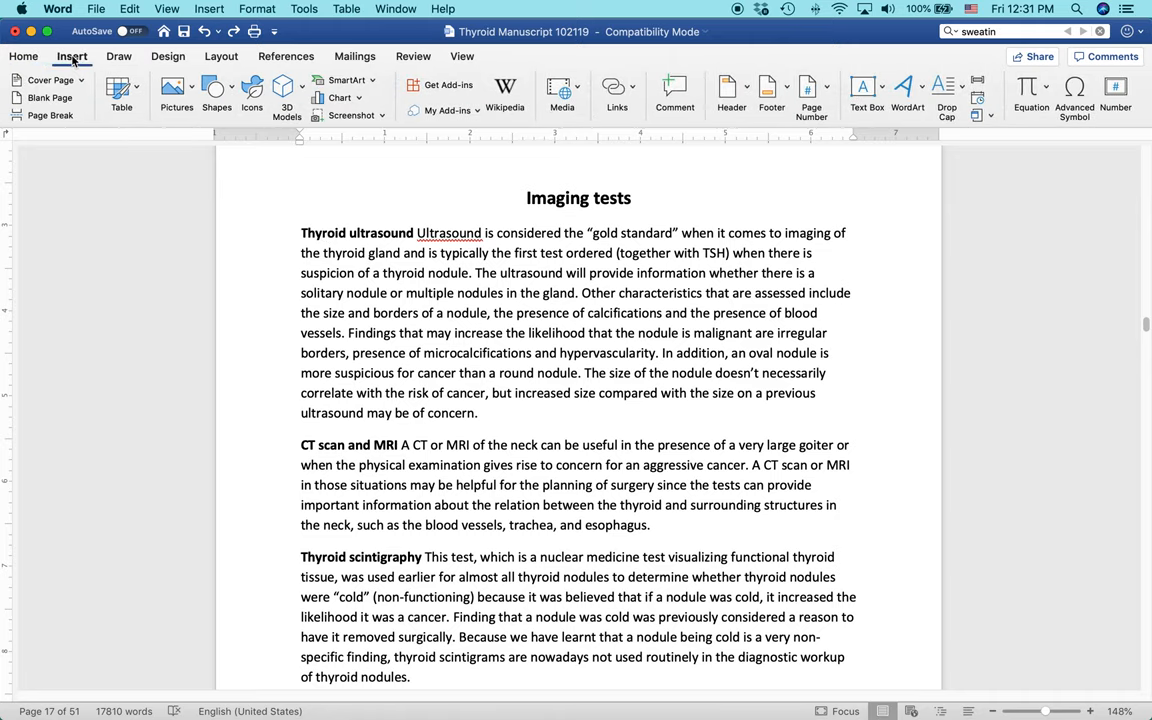
left_click(301, 233)
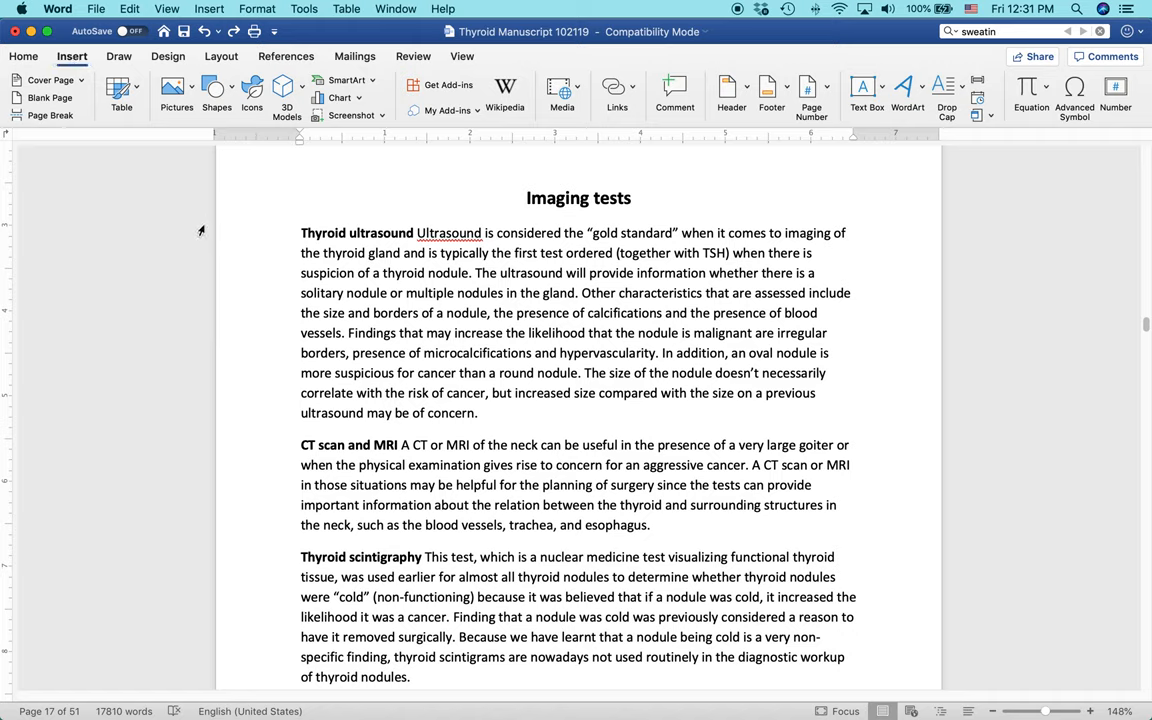
left_click(301, 233)
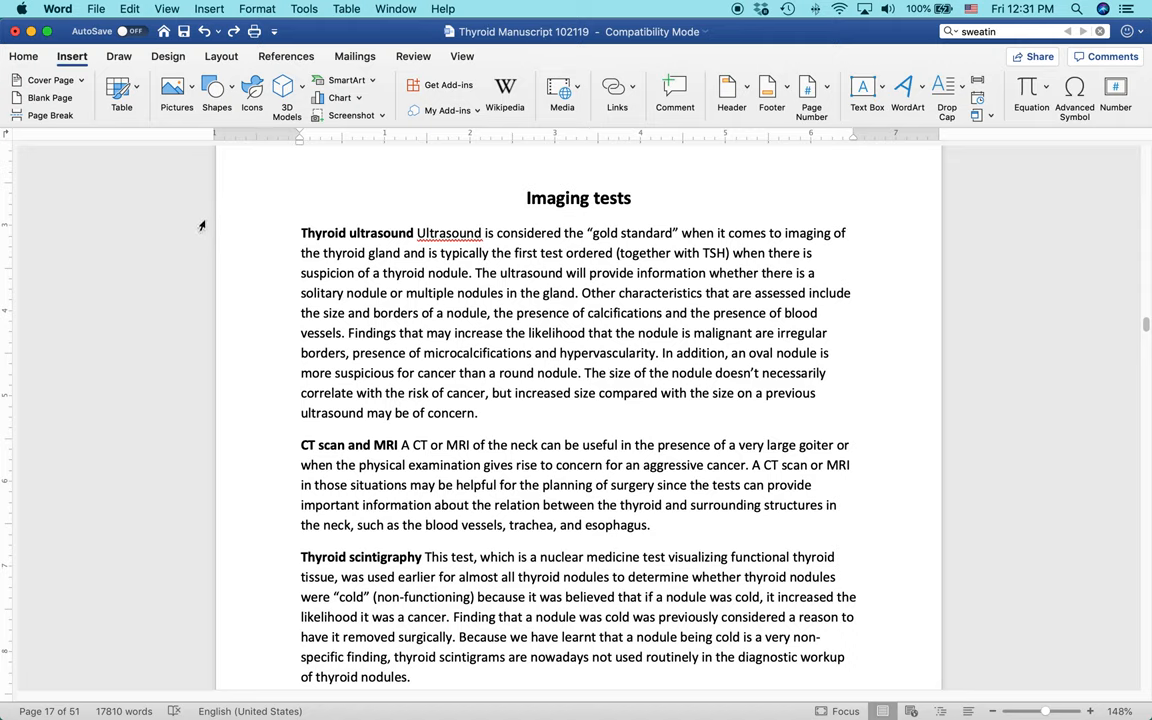
left_click(302, 233)
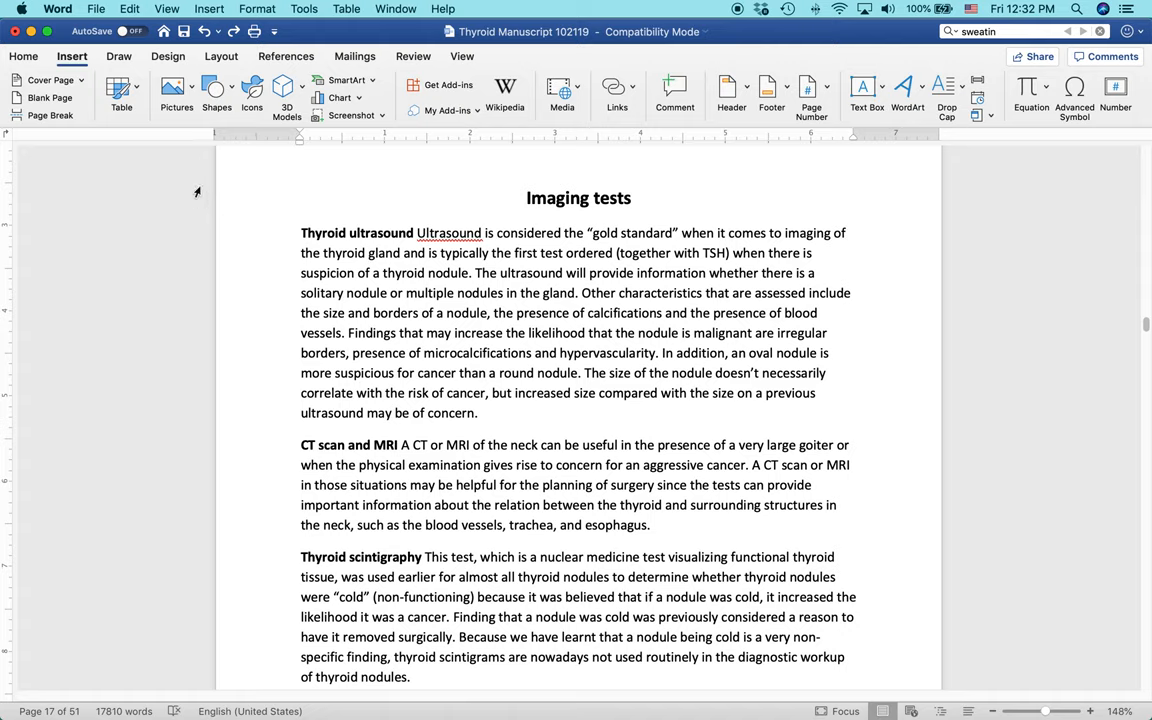
left_click(176, 88)
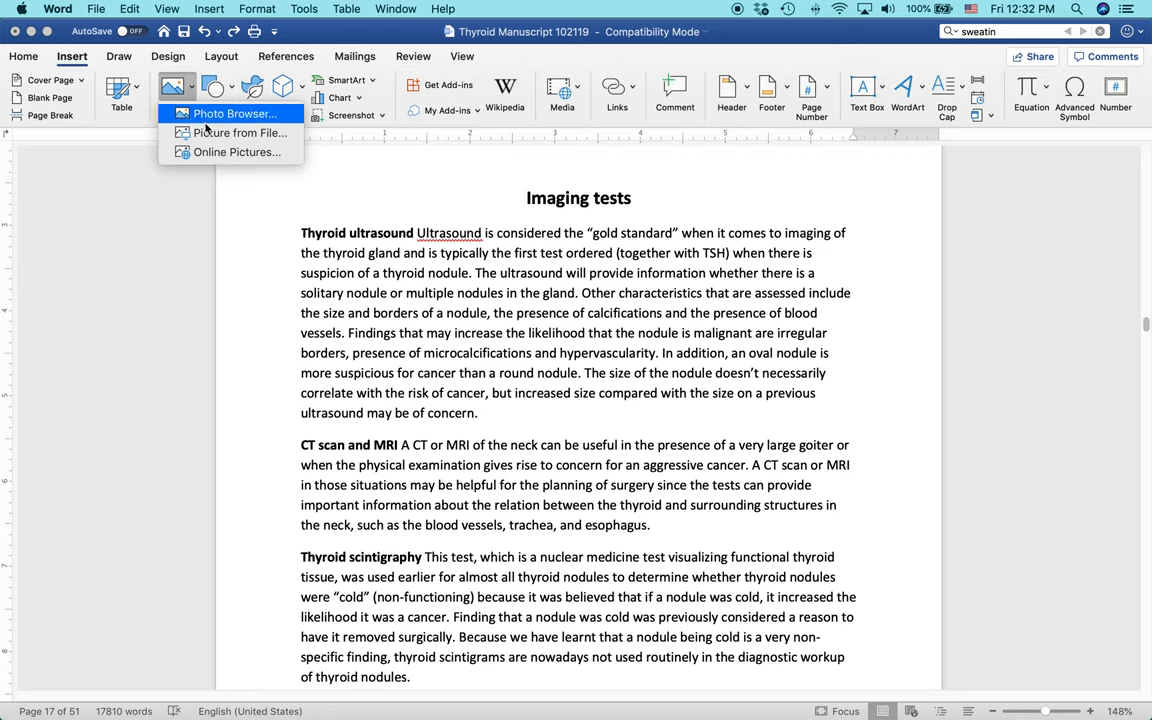
left_click(238, 132)
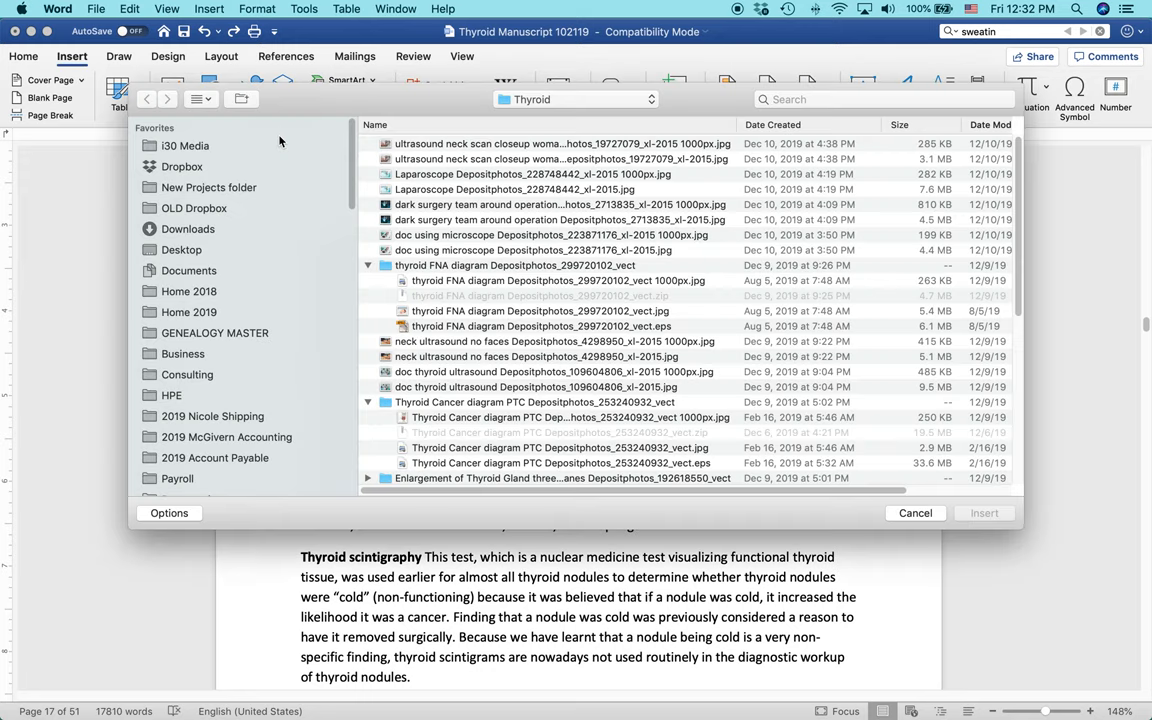
left_click(560, 143)
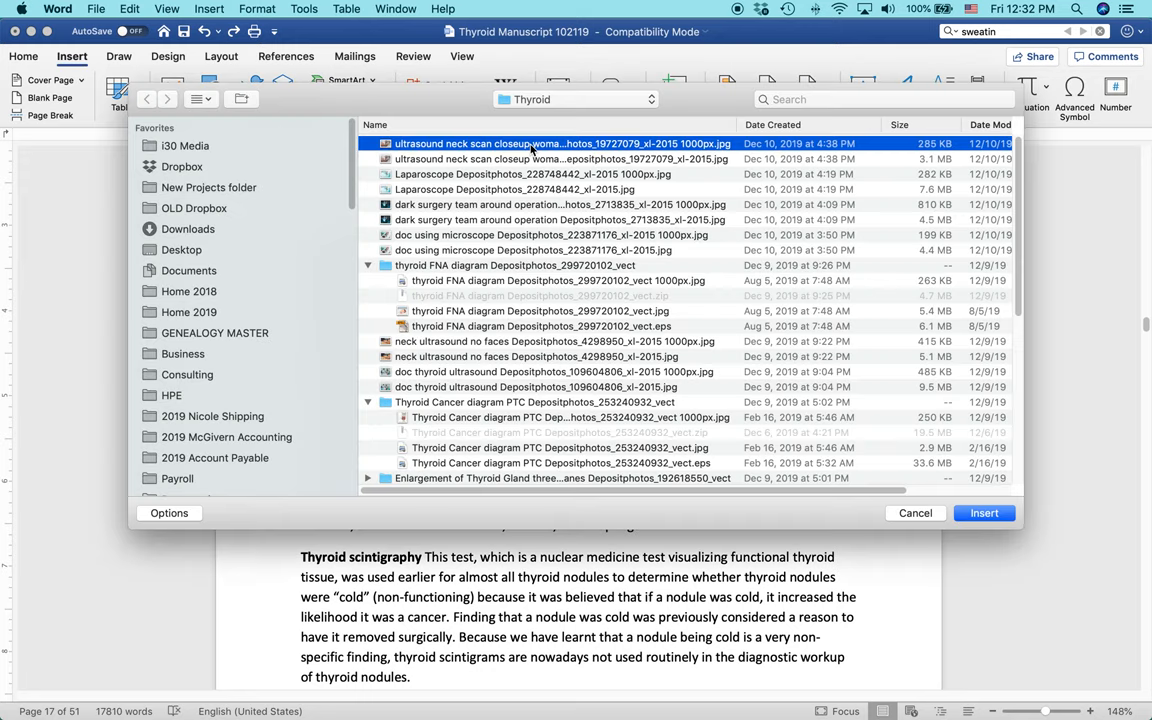
left_click(983, 512)
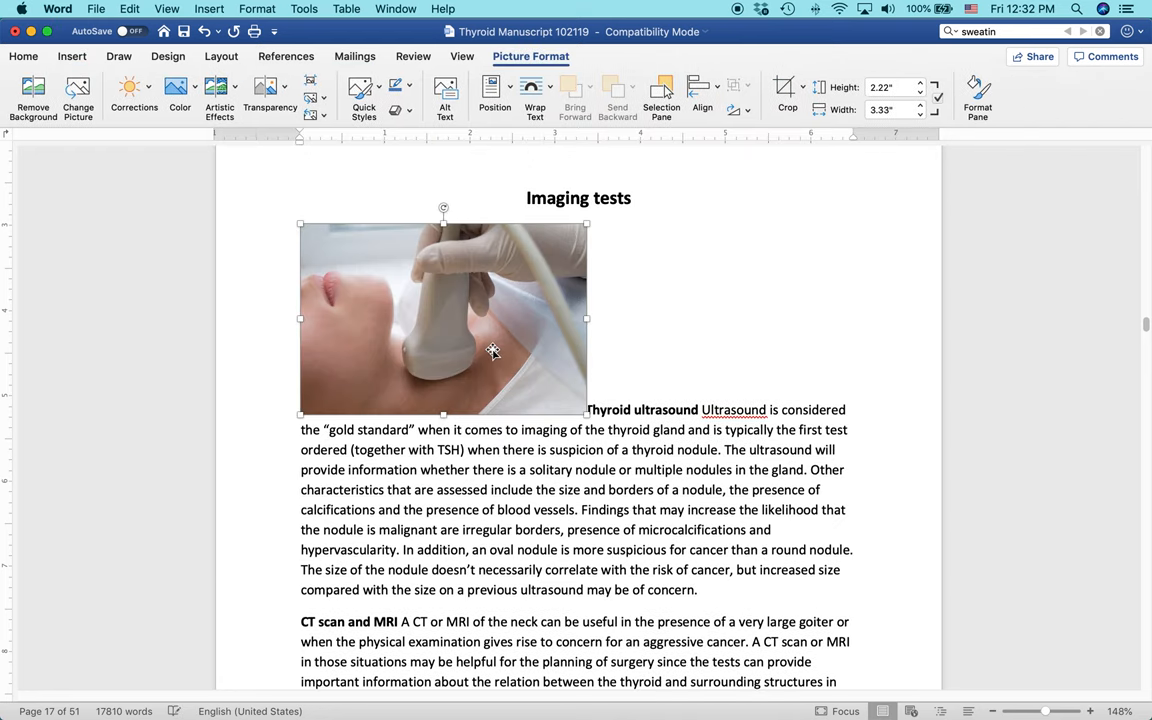
mouse_move(528, 357)
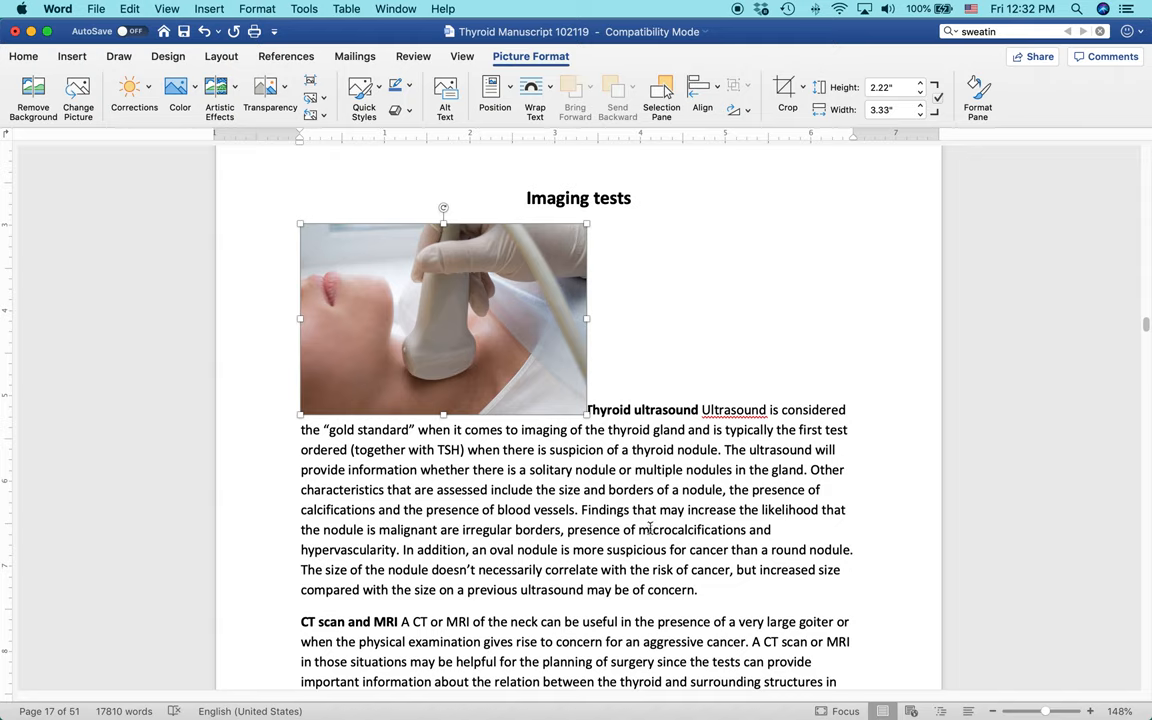
mouse_move(772, 280)
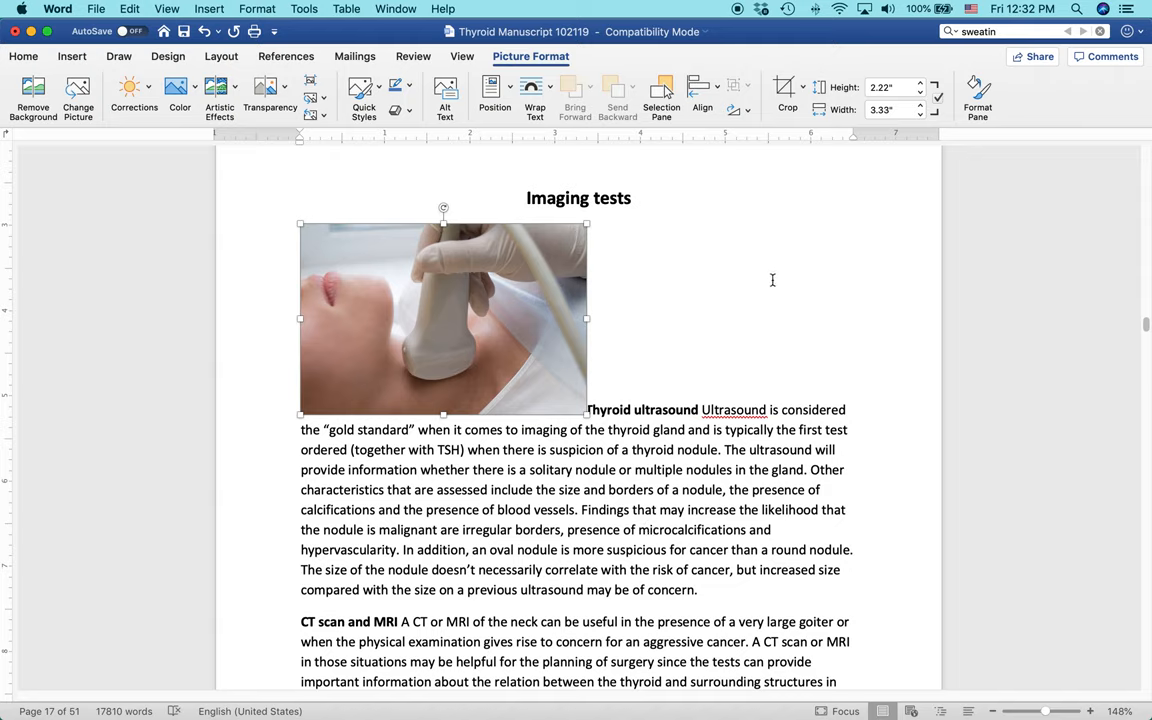
mouse_move(428, 290)
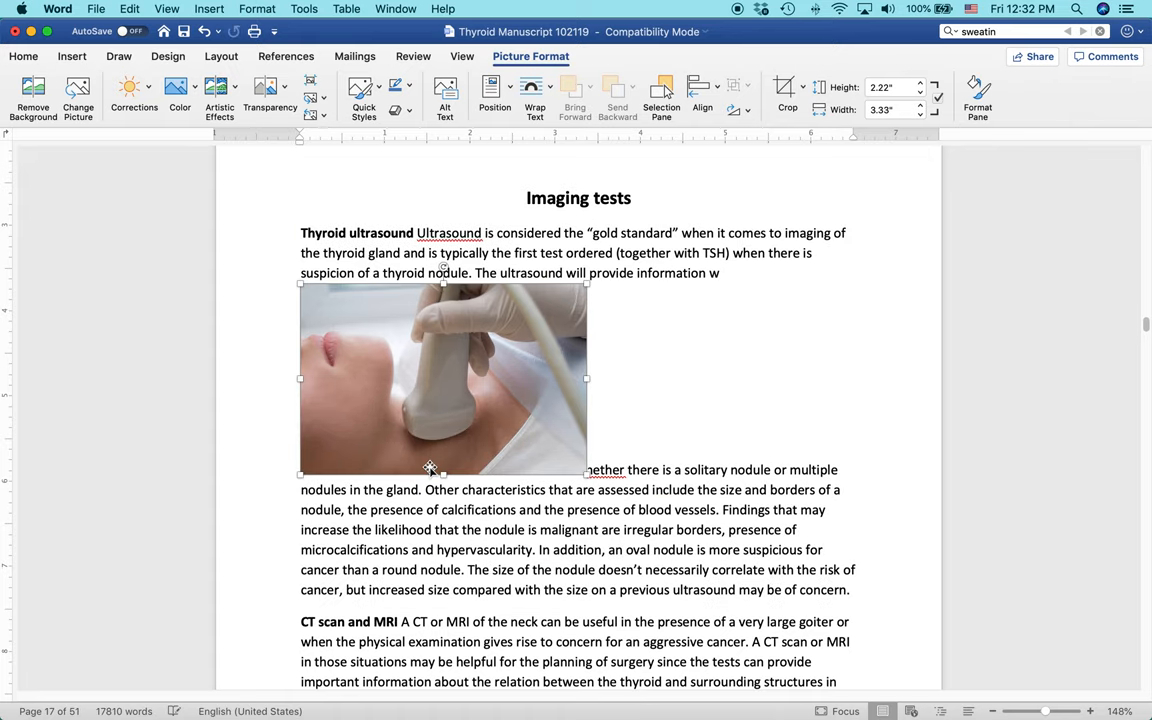
mouse_move(461, 339)
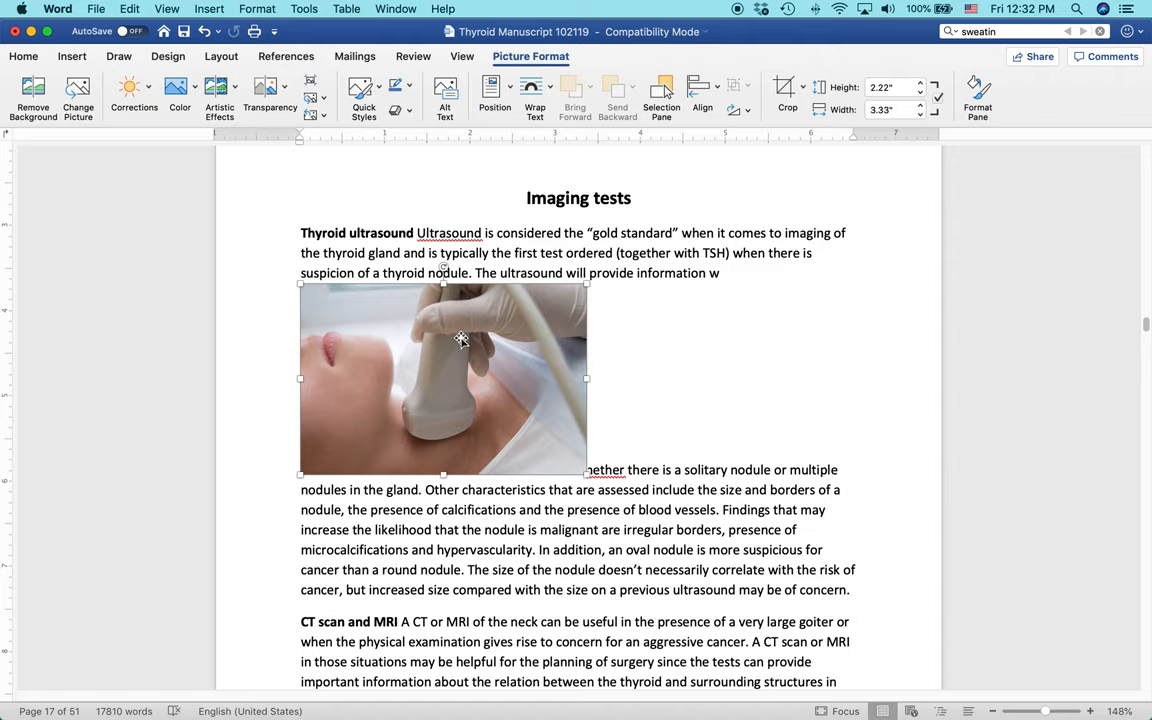
mouse_move(647, 374)
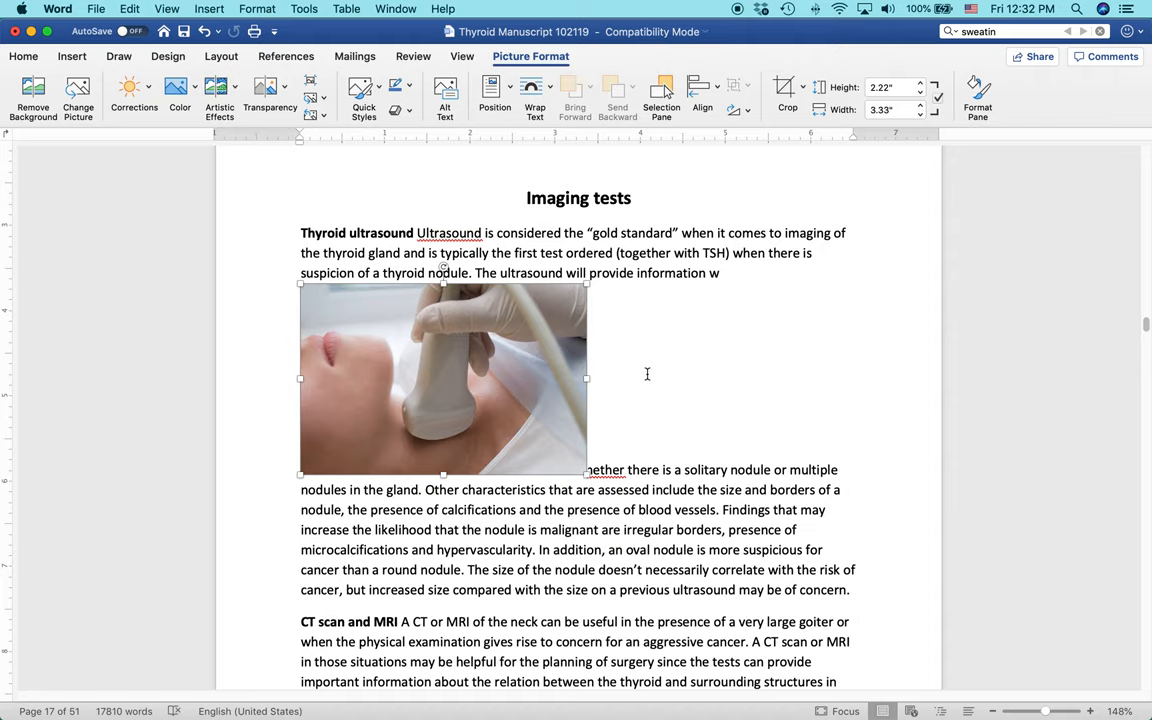
mouse_move(476, 370)
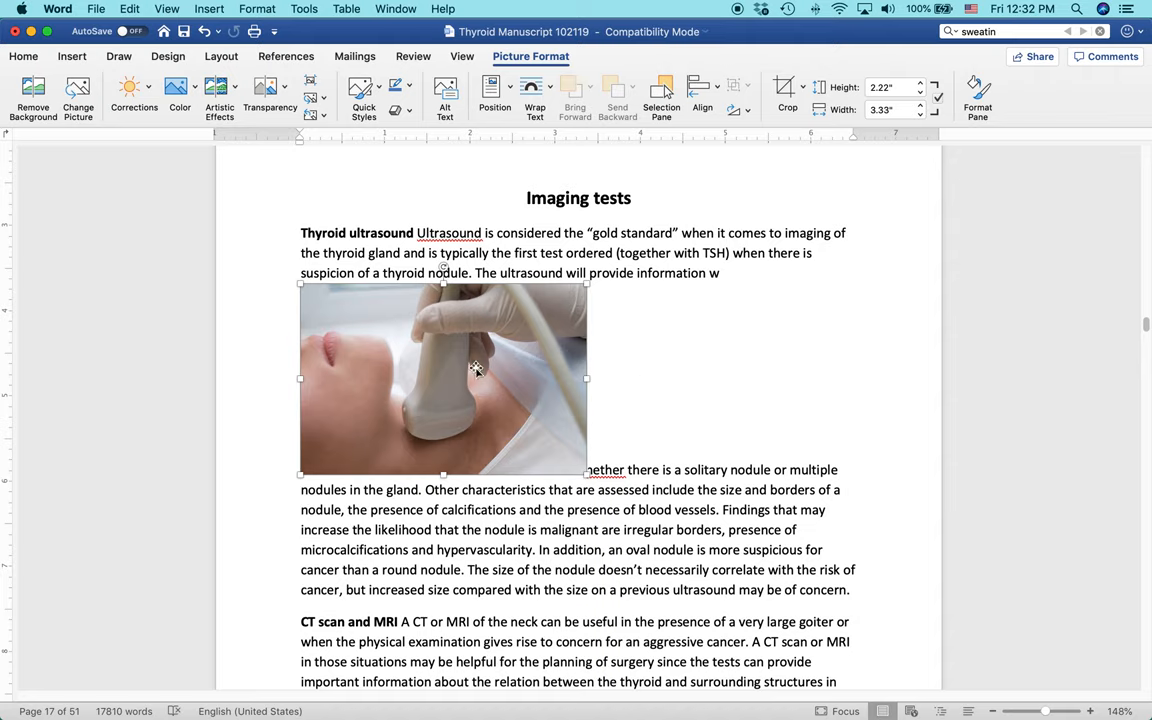
mouse_move(447, 360)
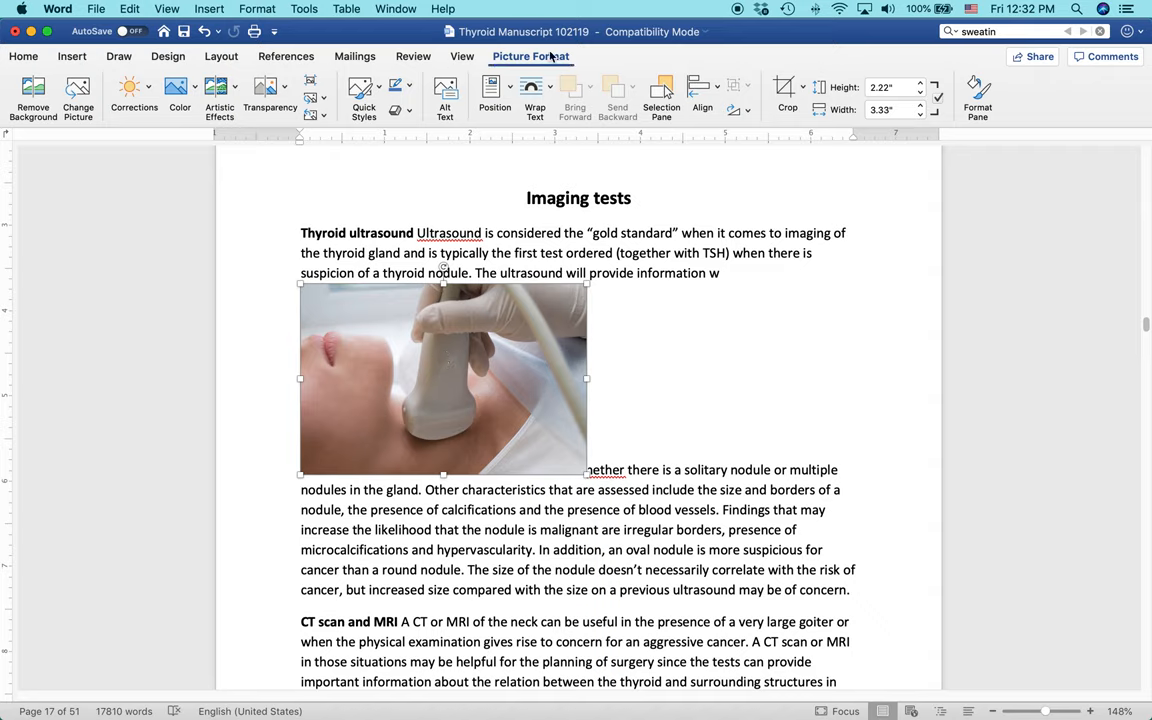
mouse_move(580, 60)
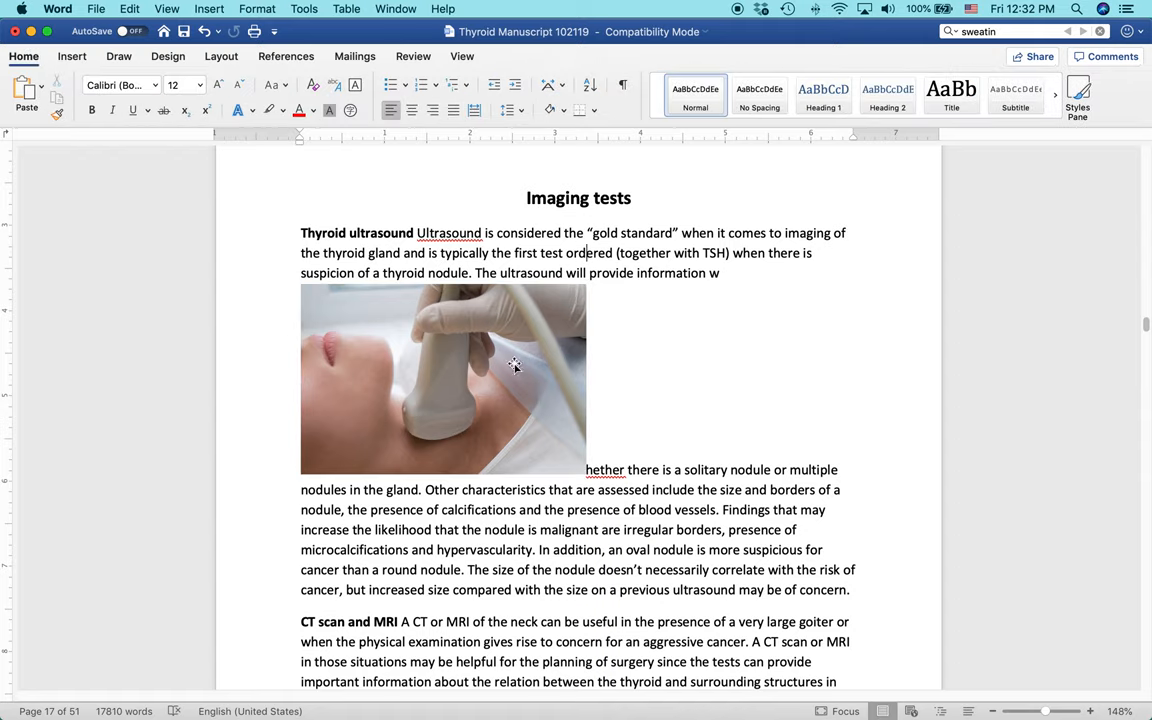
mouse_move(507, 67)
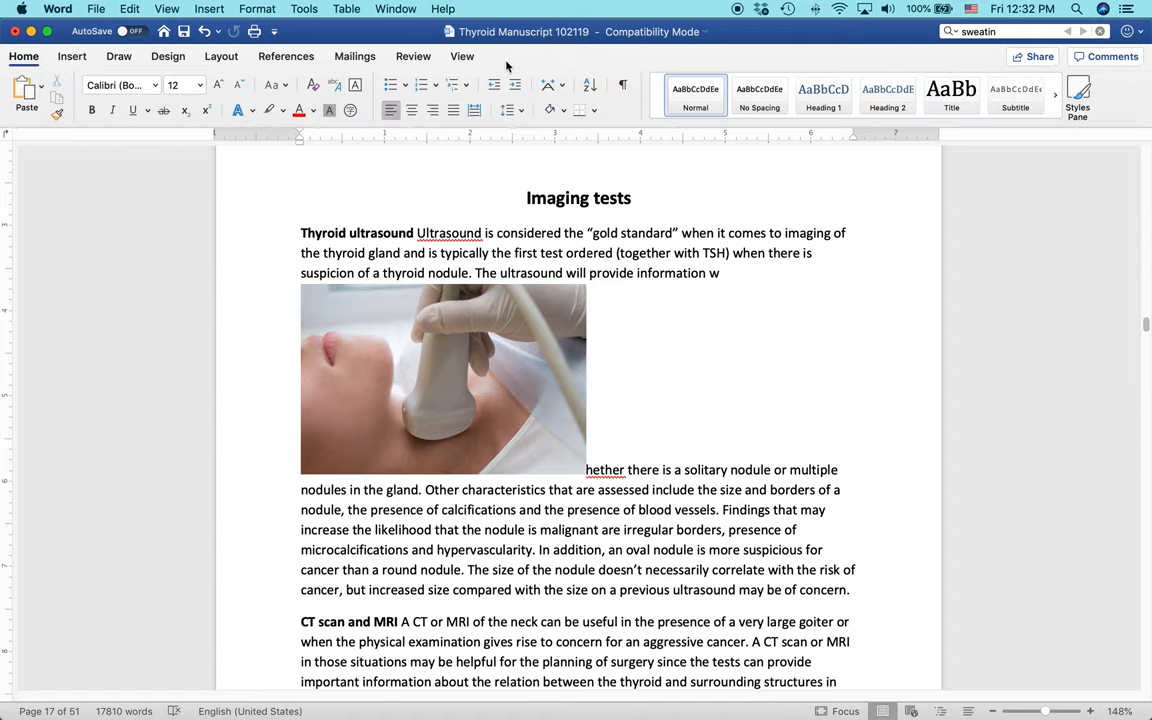
mouse_move(449, 378)
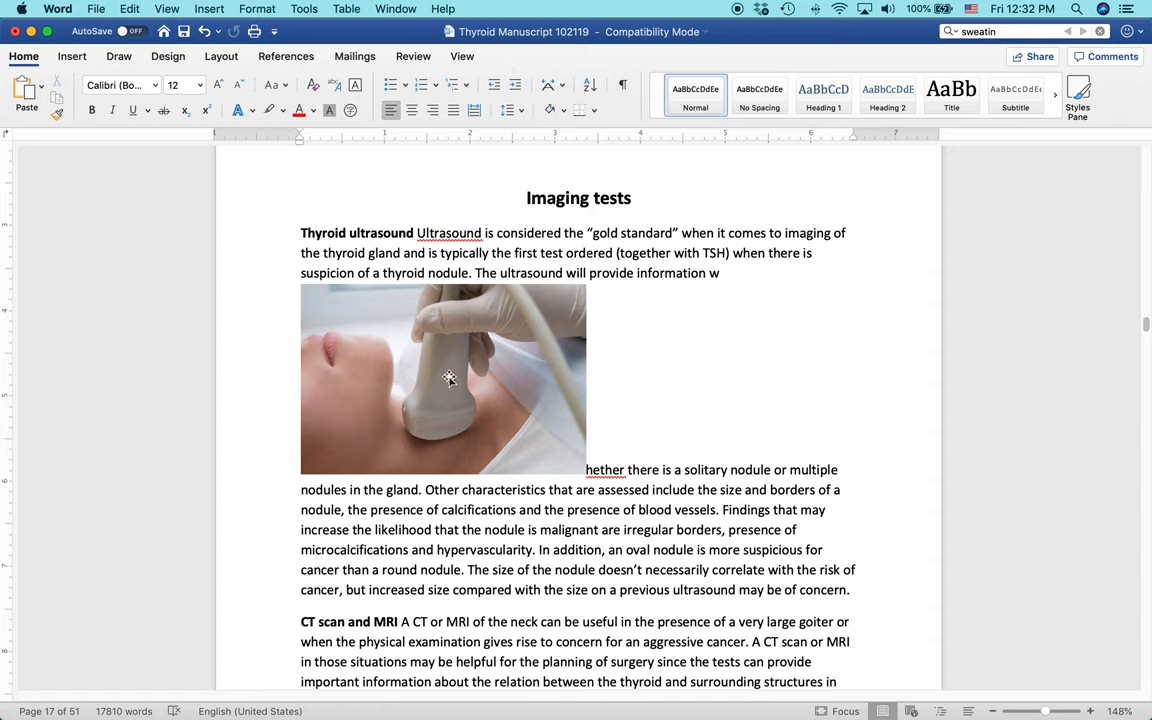
Step: Select the ultrasound photo so the Picture Format tools appear
left_click(443, 379)
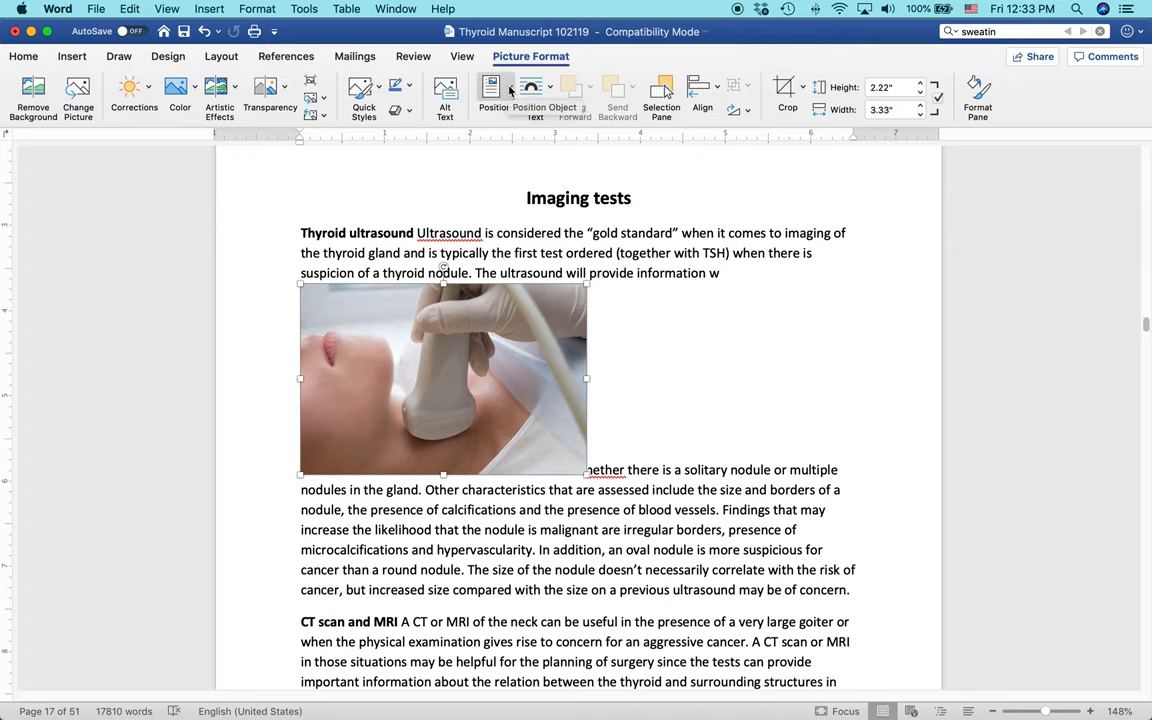
Step: Show the Position and text-wrapping choices for the ultrasound photo
left_click(493, 90)
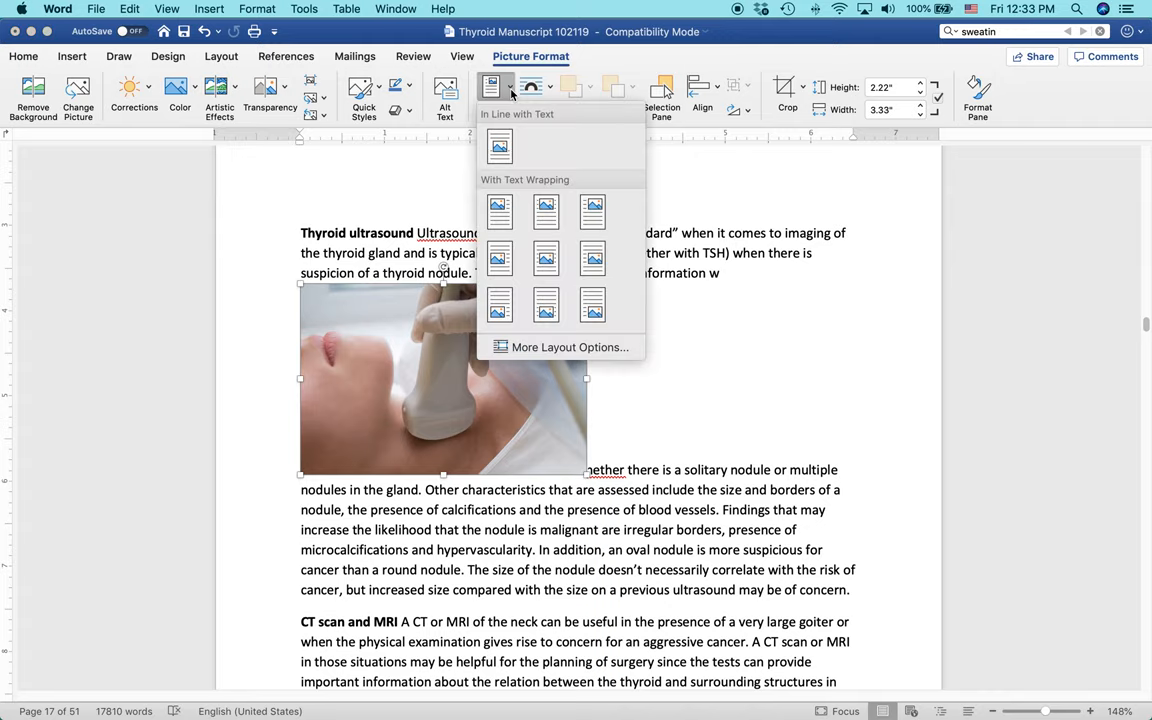
mouse_move(528, 181)
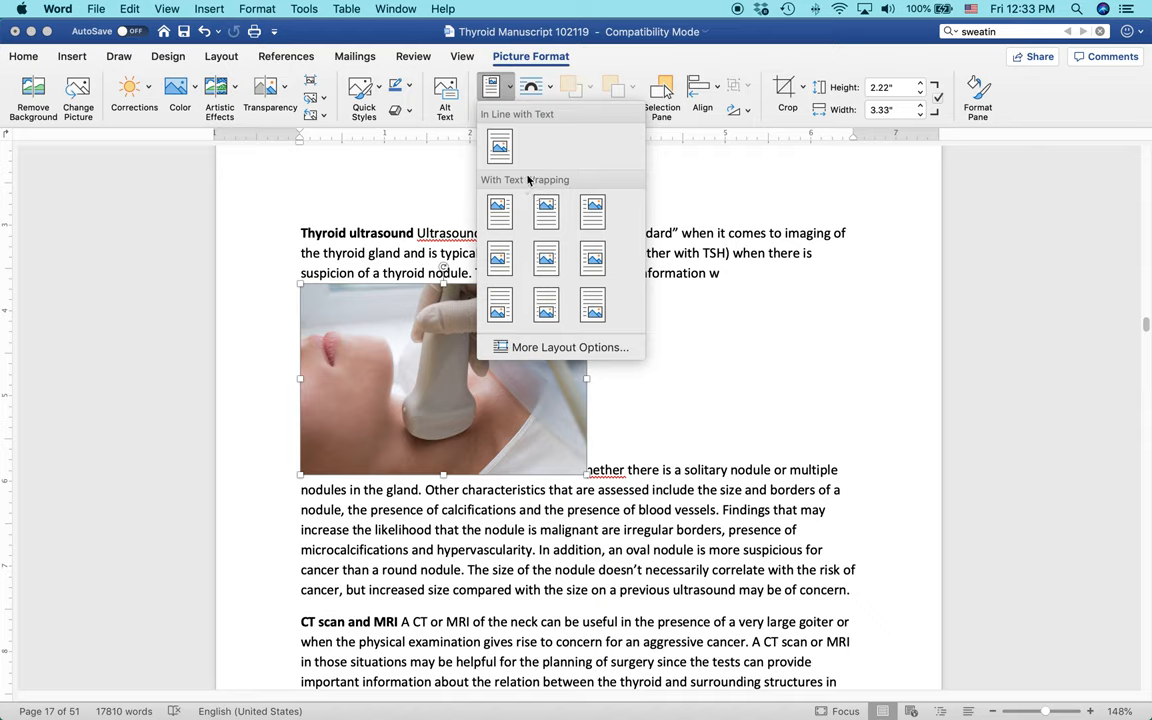
mouse_move(499, 211)
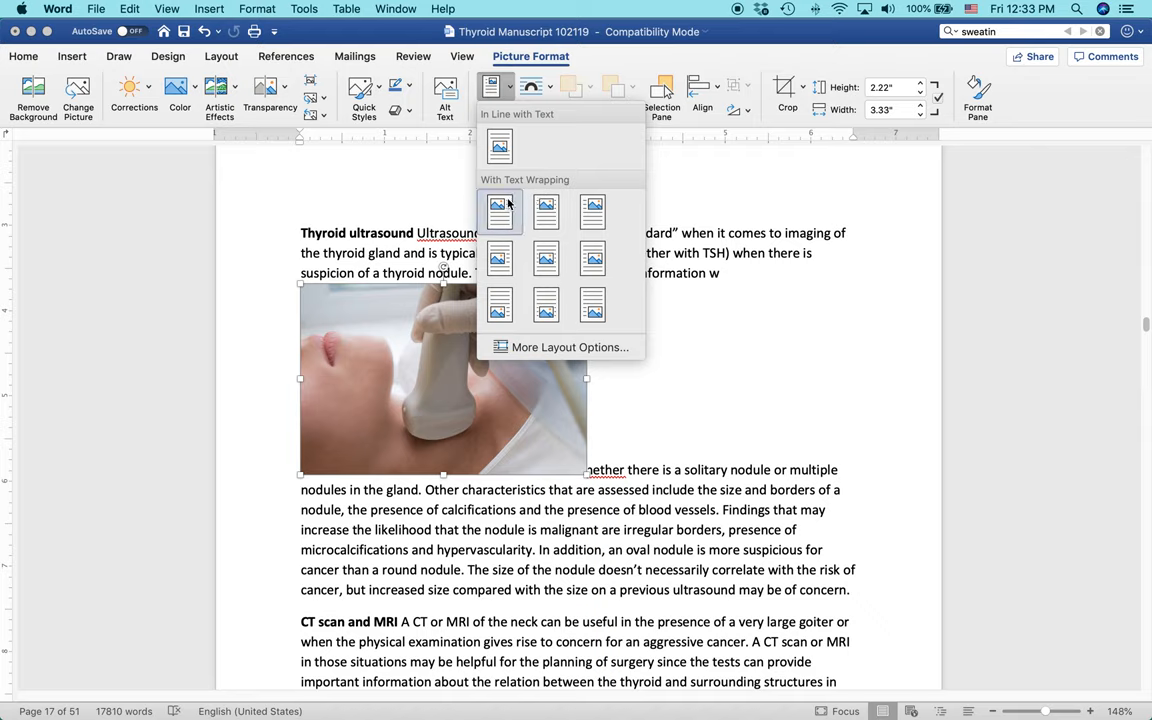
mouse_move(499, 212)
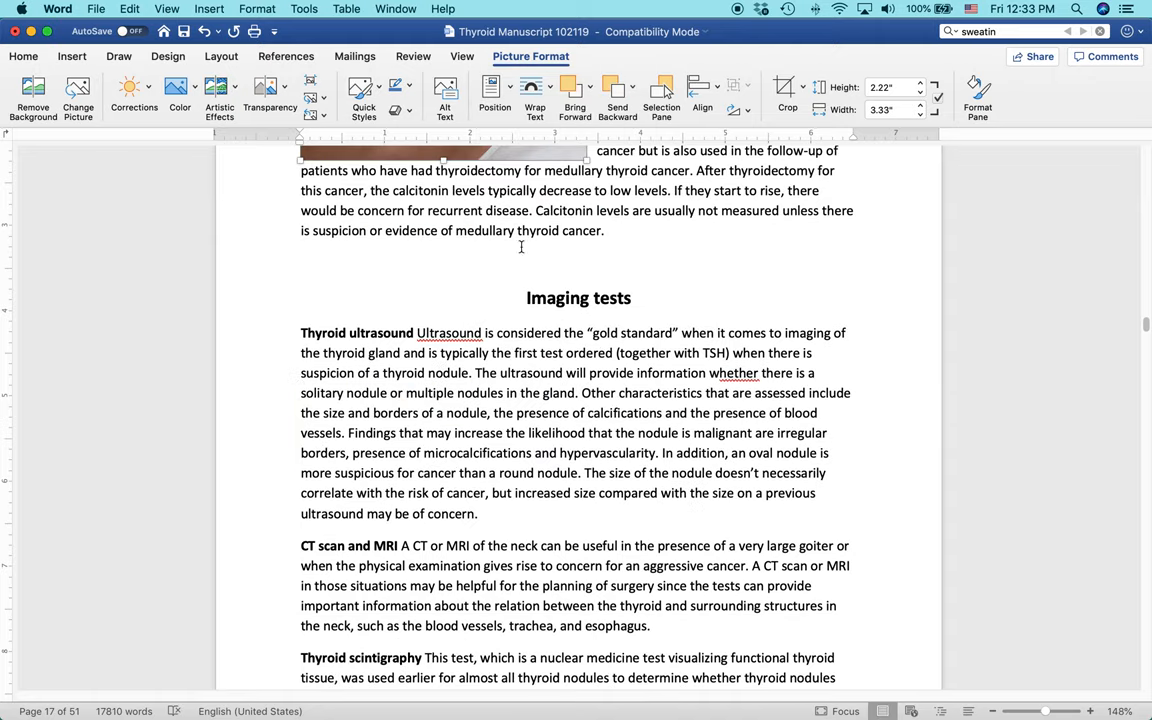
Step: Drag the ultrasound photo to the right margin beside the 'Thyroid ultrasound' paragraph
scroll("up", 3)
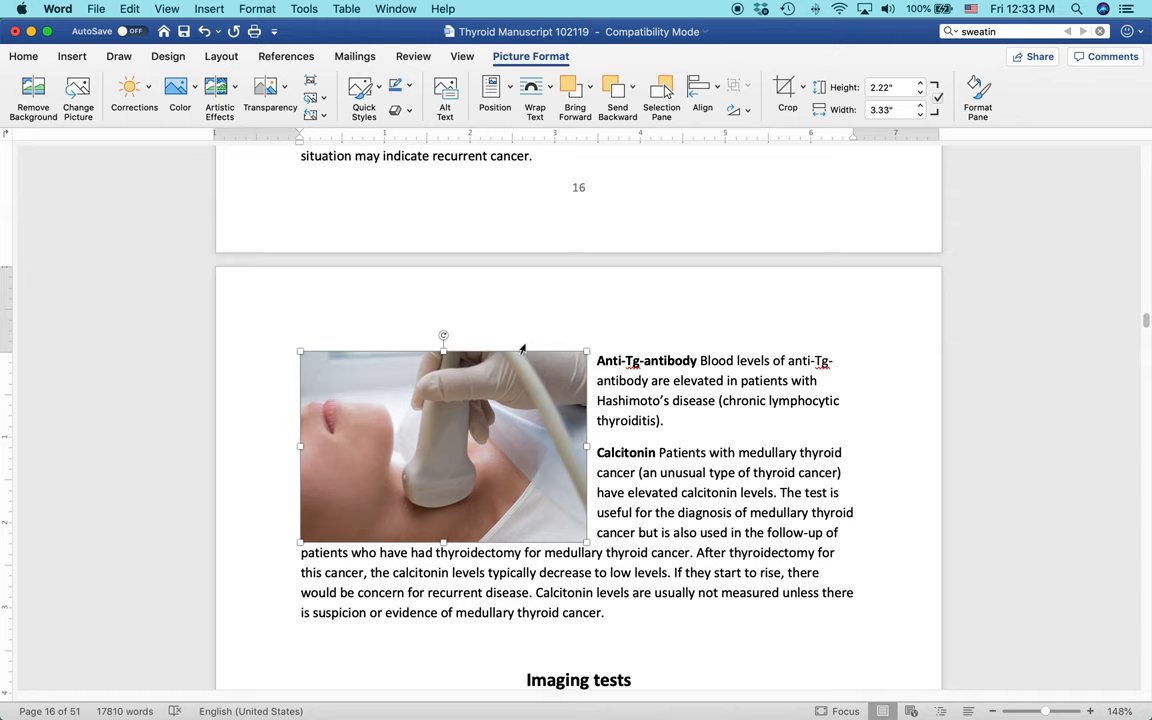
scroll("down", 3)
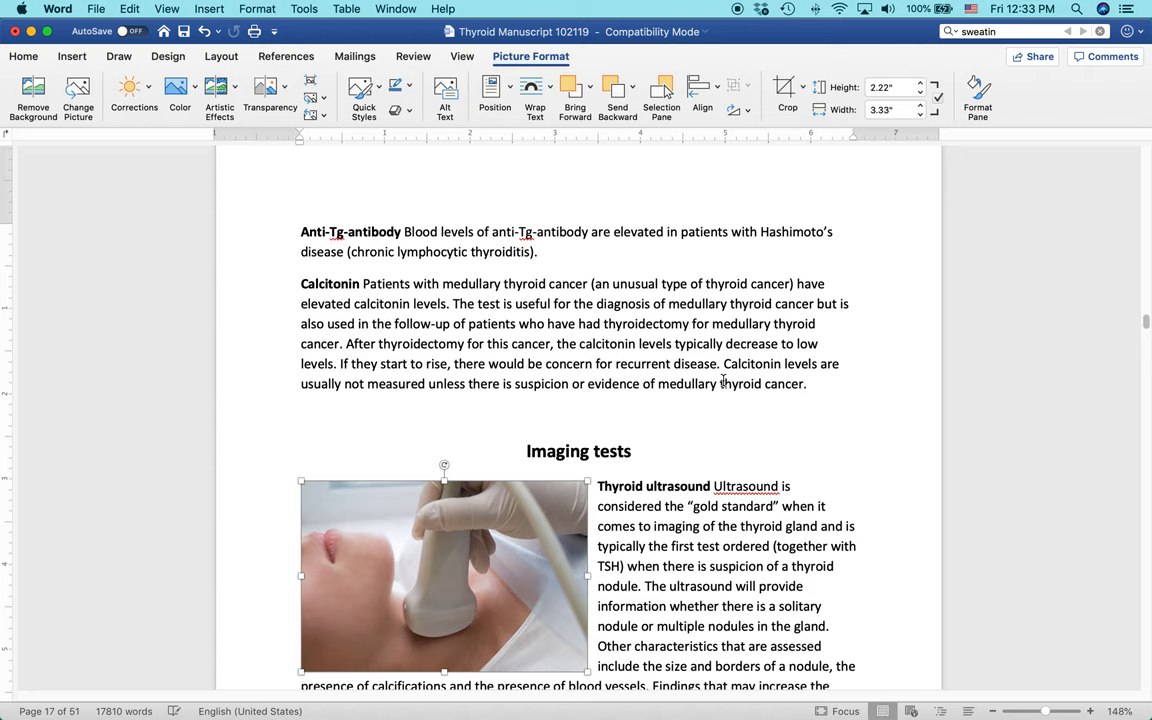
scroll("down", 3)
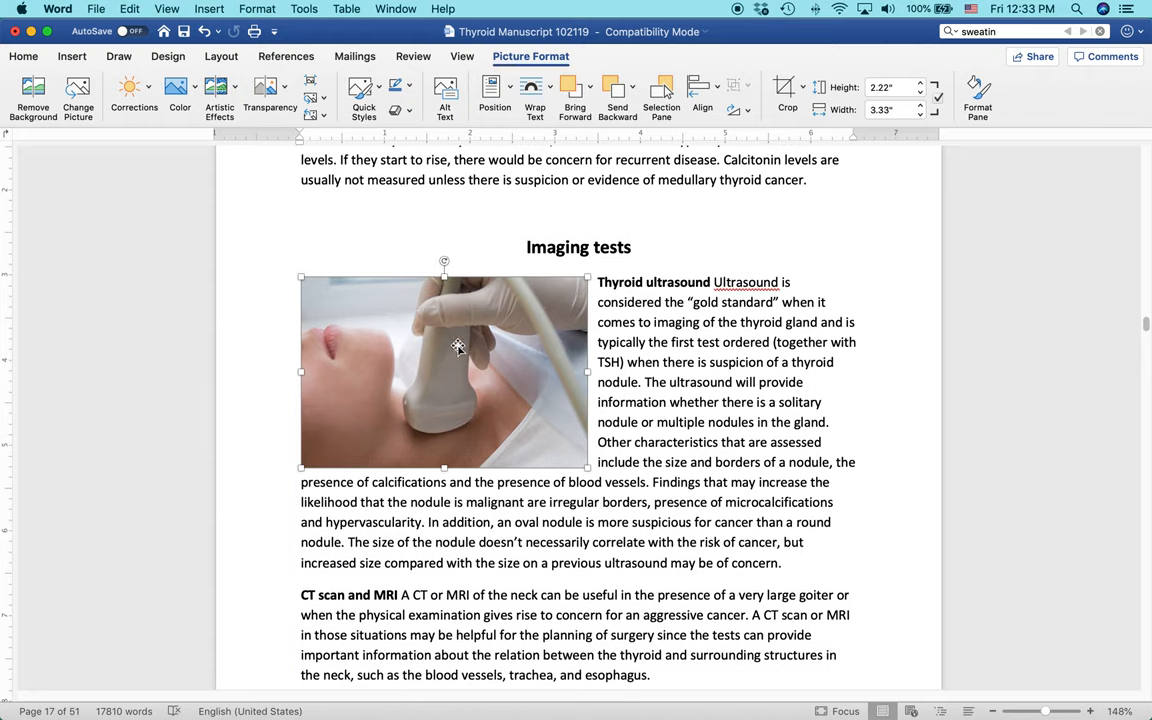
left_click_drag(444, 372, 714, 372)
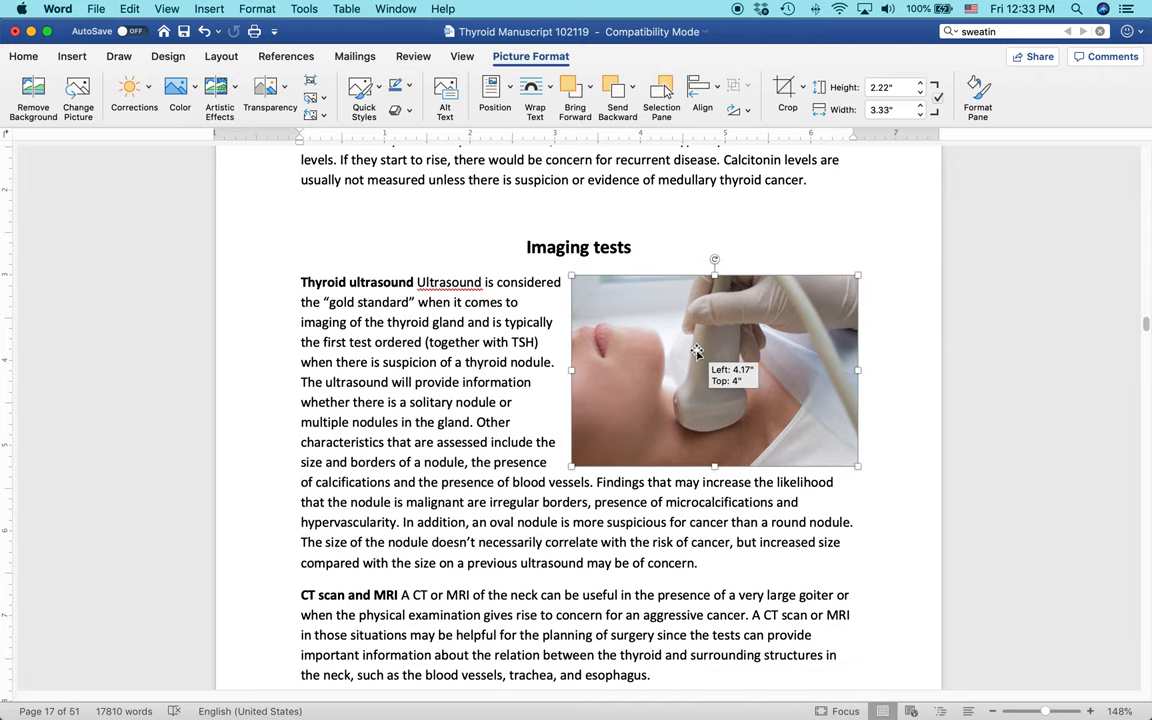
left_click_drag(714, 371, 709, 371)
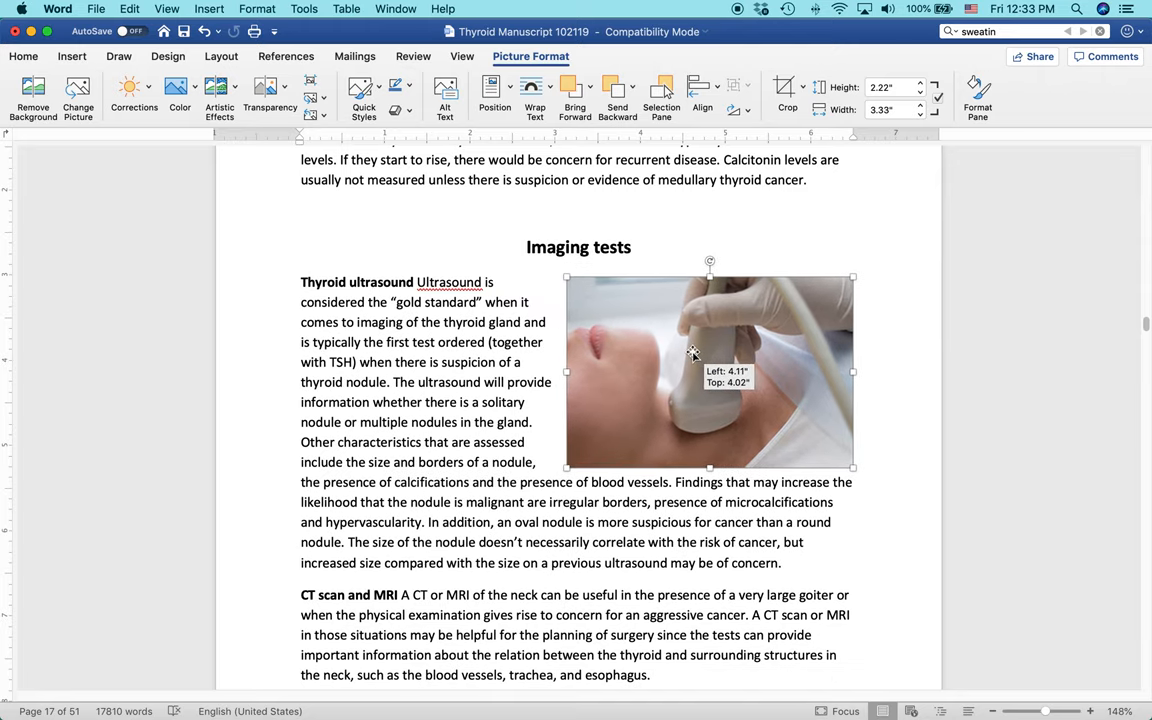